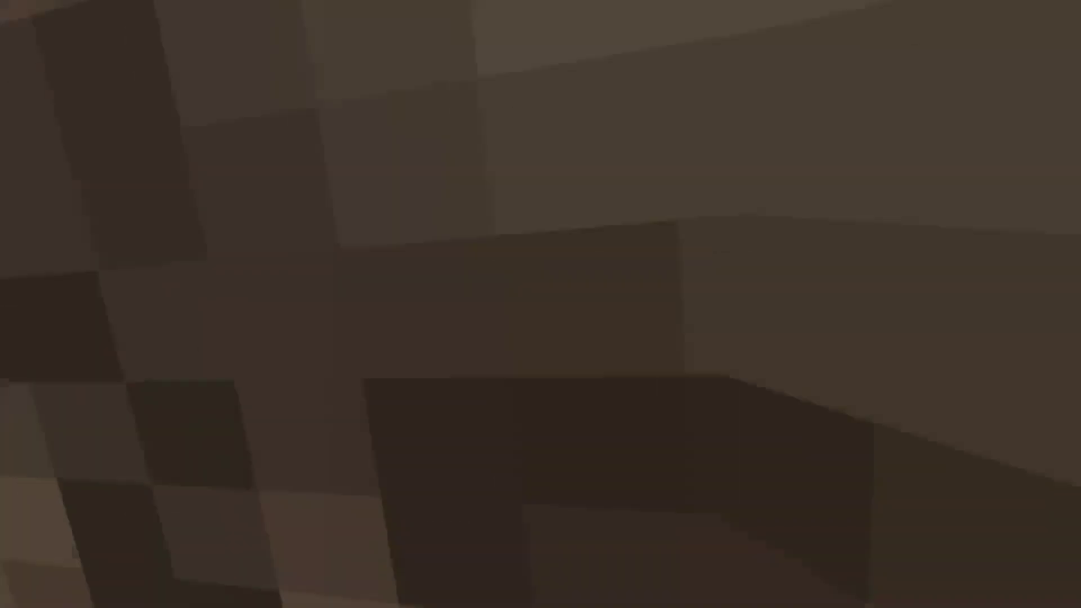
{"action": "mouse_move", "coordinate": [541, 304]}
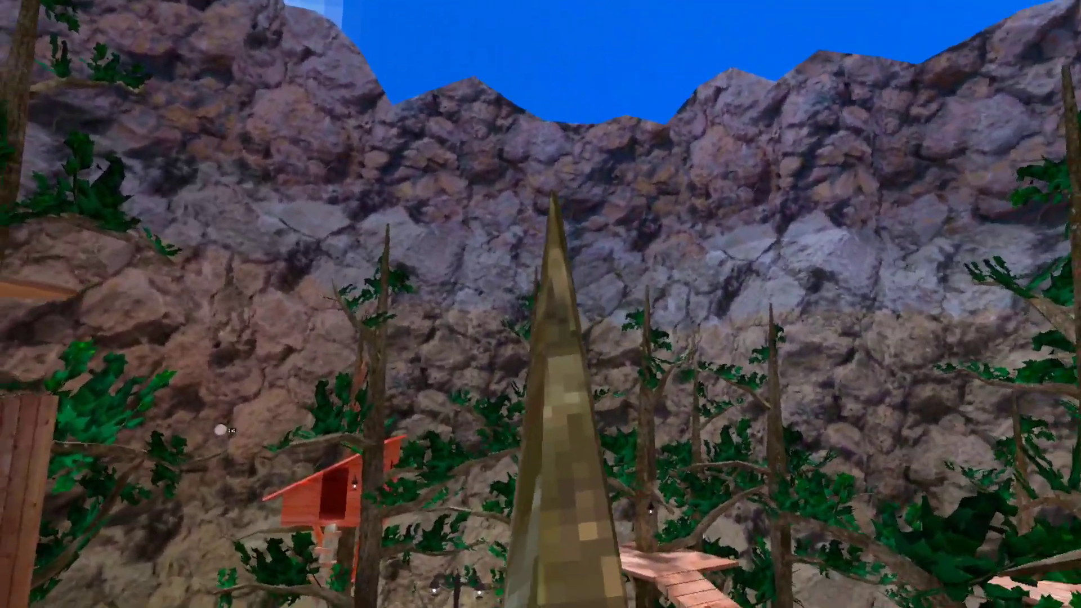
{"action": "mouse_move", "coordinate": [541, 304]}
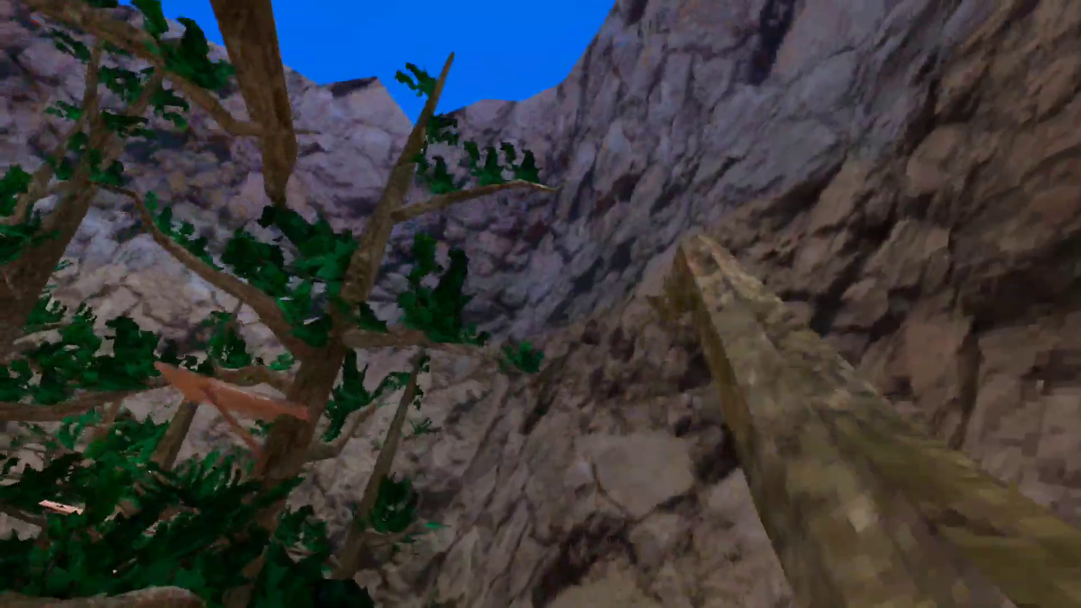
{"action": "mouse_move", "coordinate": [541, 304]}
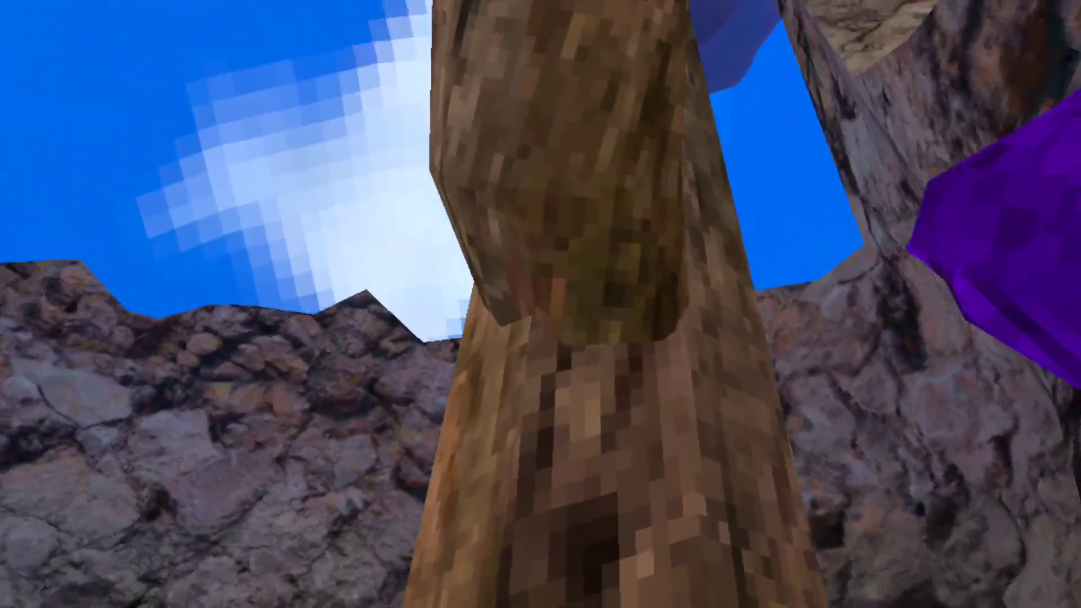
{"action": "mouse_move", "coordinate": [540, 304]}
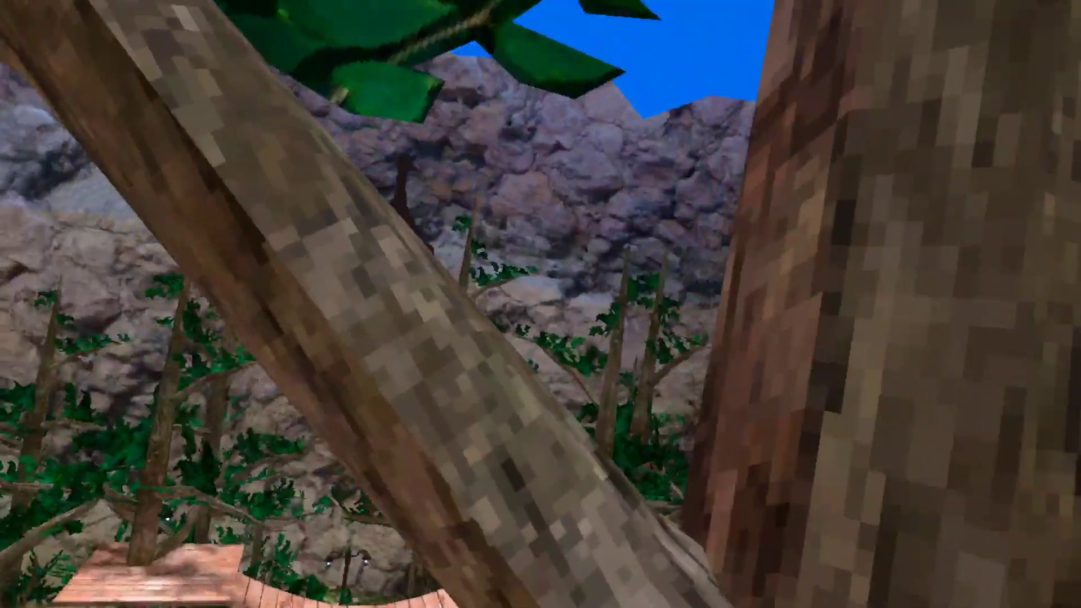